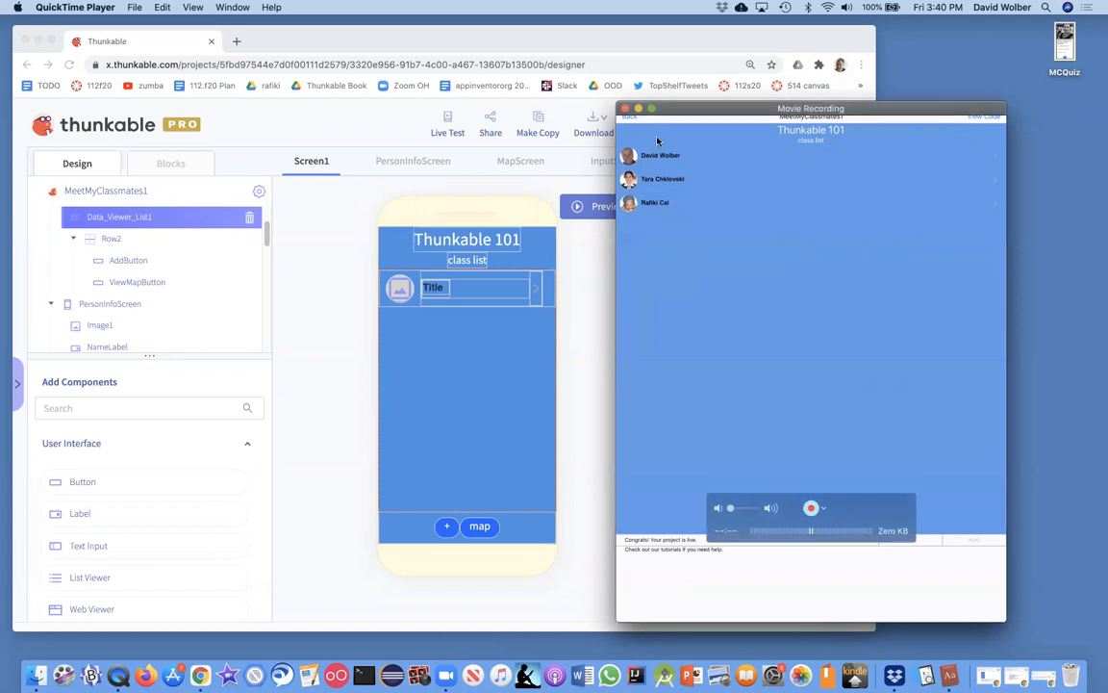
pyautogui.moveTo(664, 166)
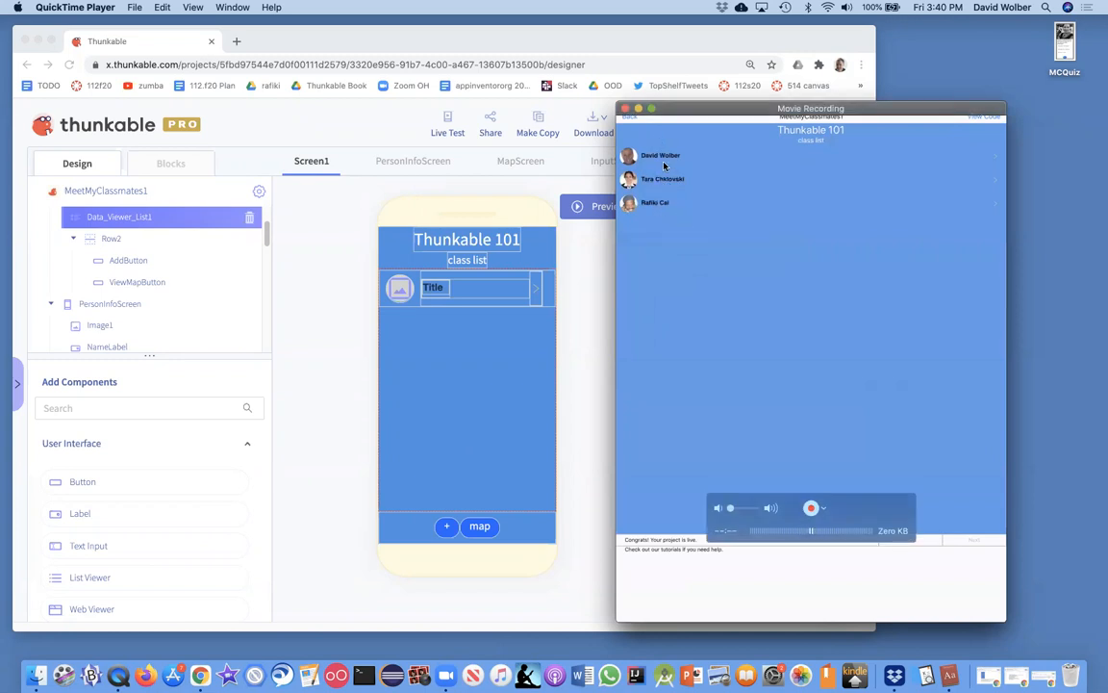
pyautogui.moveTo(661, 160)
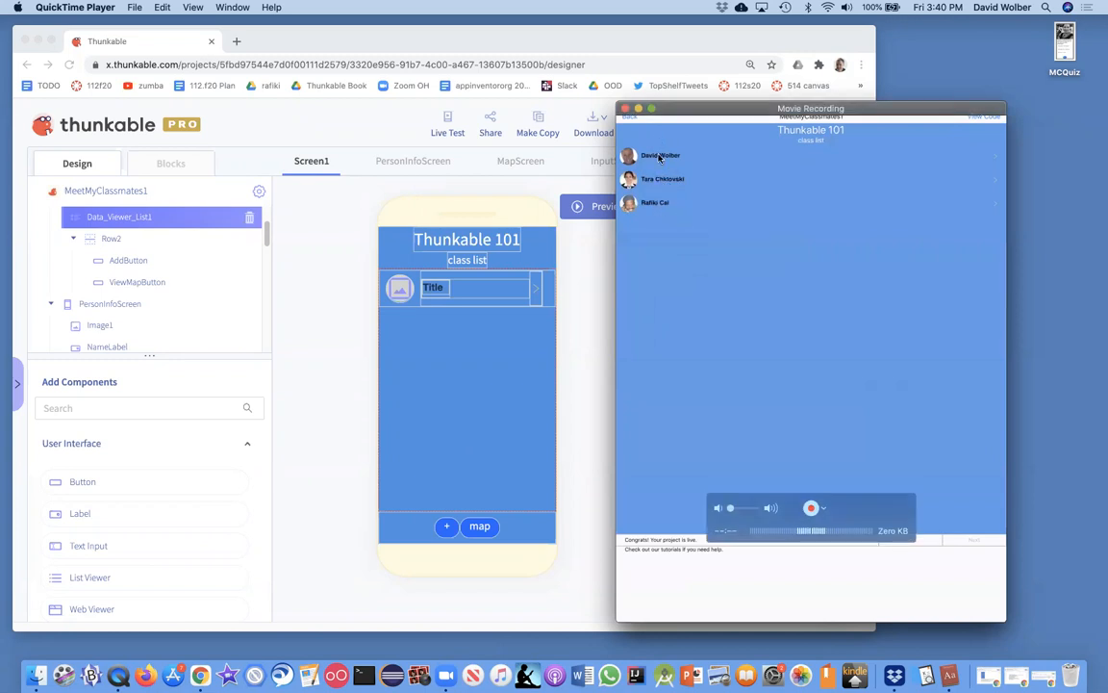
# Step: Open a classmate from the class list to view their photo and Technovation CEO description
pyautogui.click(810, 508)
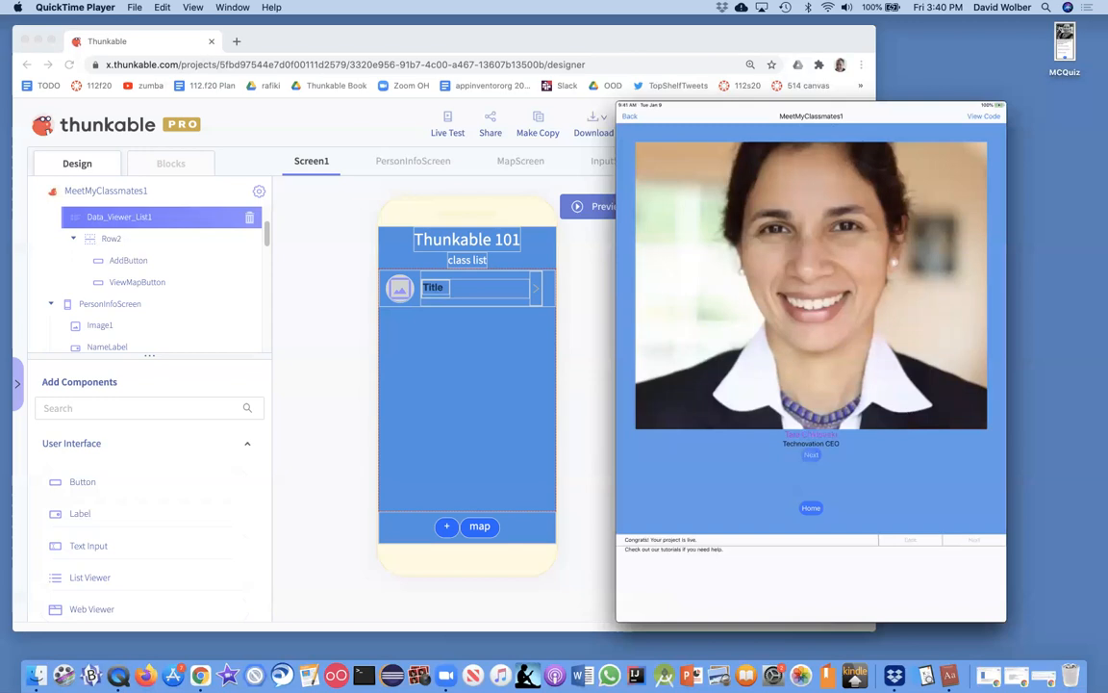
pyautogui.click(811, 454)
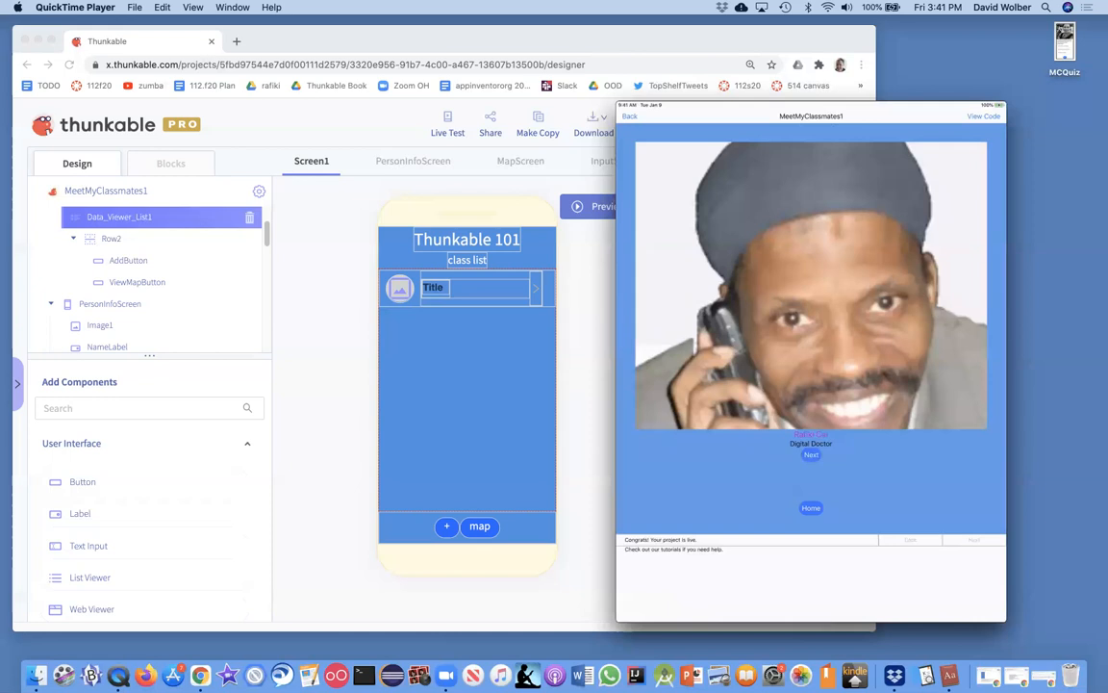
pyautogui.moveTo(869, 148)
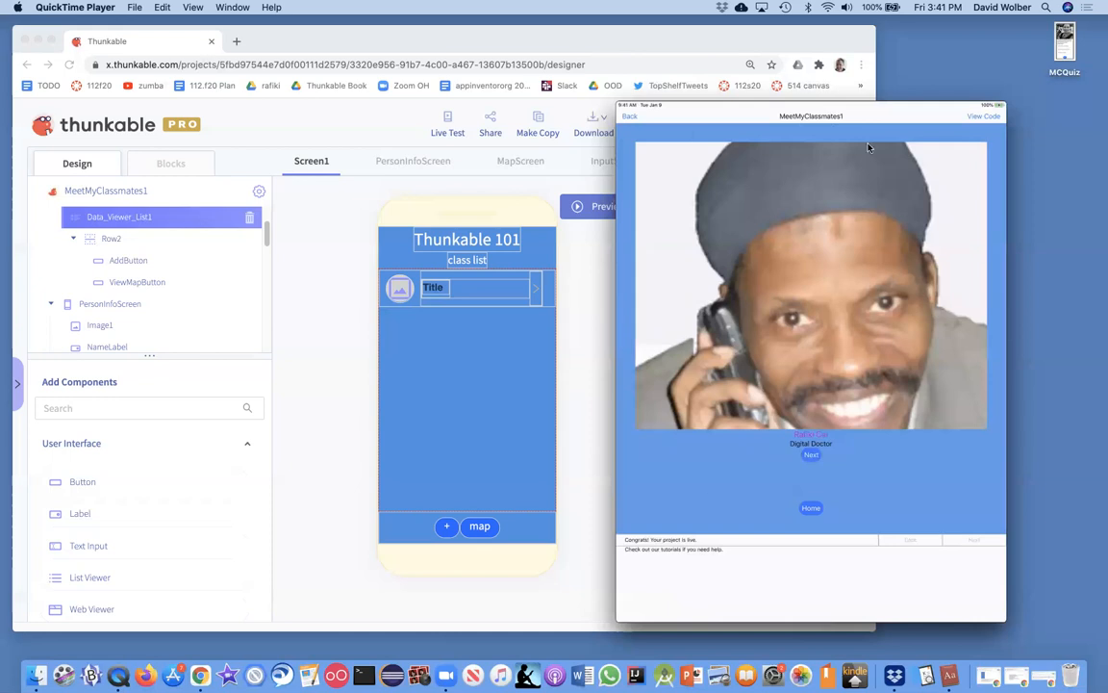
pyautogui.moveTo(1043, 675)
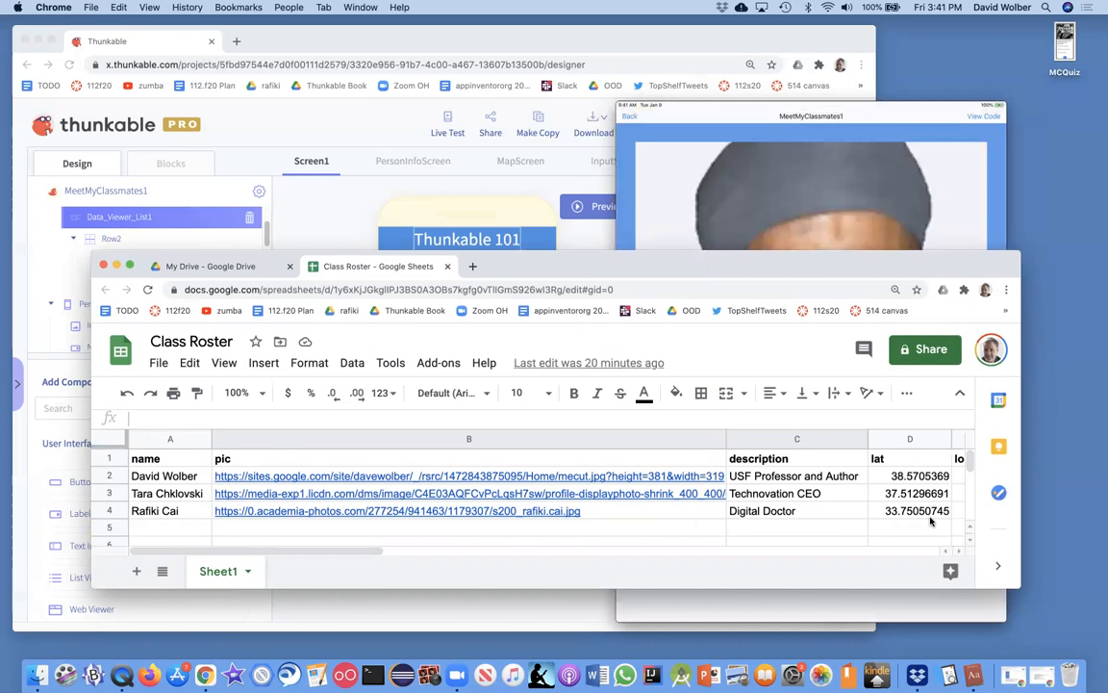
pyautogui.moveTo(817, 354)
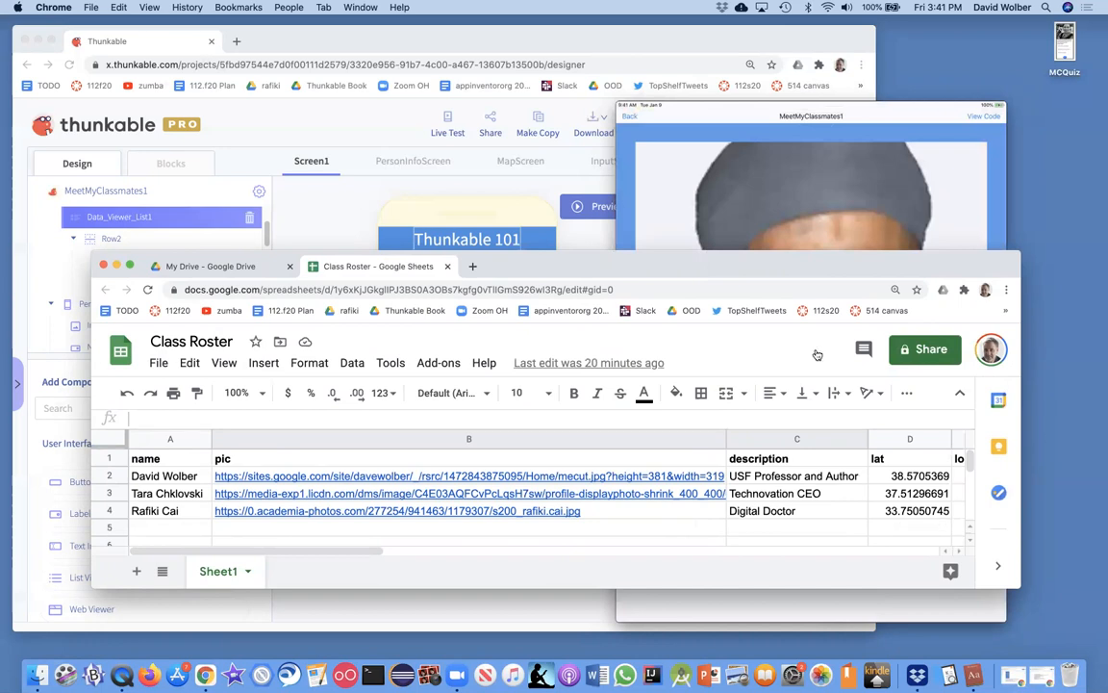
# Step: Reposition the Class Roster spreadsheet lower, then bring the running app preview back to front
pyautogui.moveTo(529, 266); pyautogui.dragTo(529, 326)
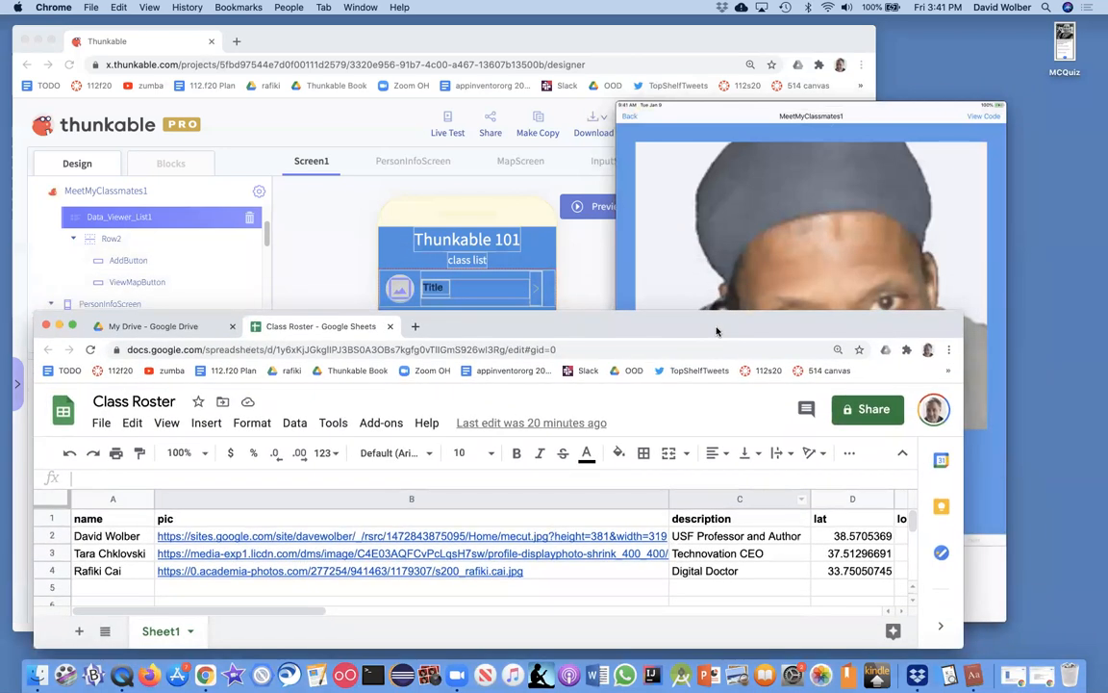
pyautogui.moveTo(478, 546)
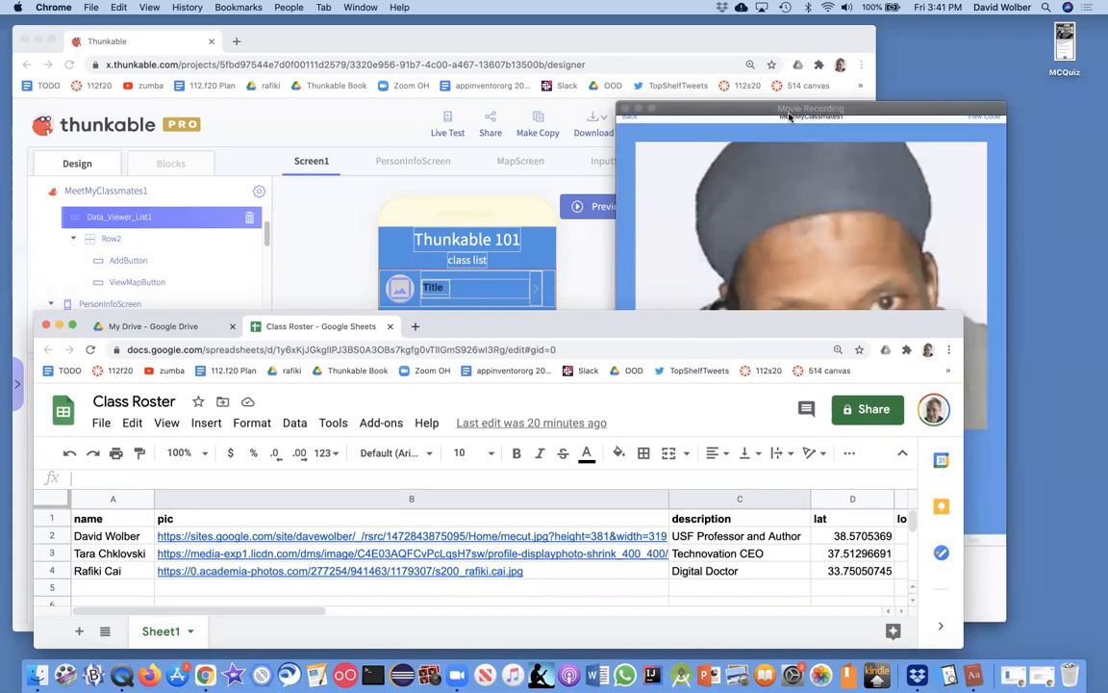
pyautogui.click(811, 108)
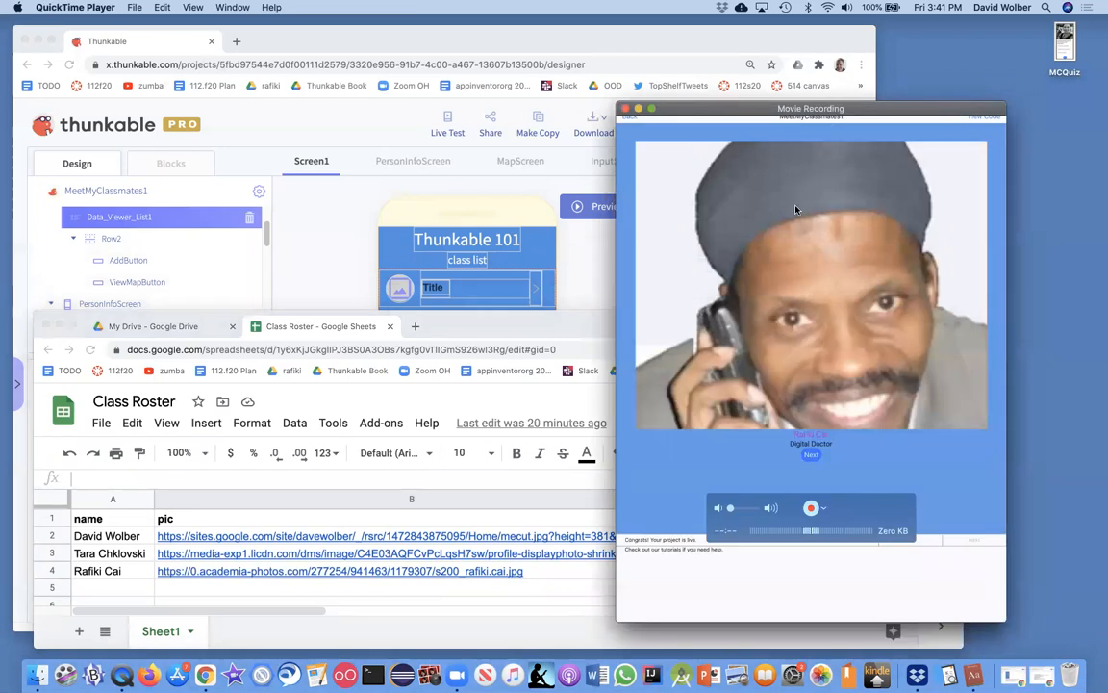